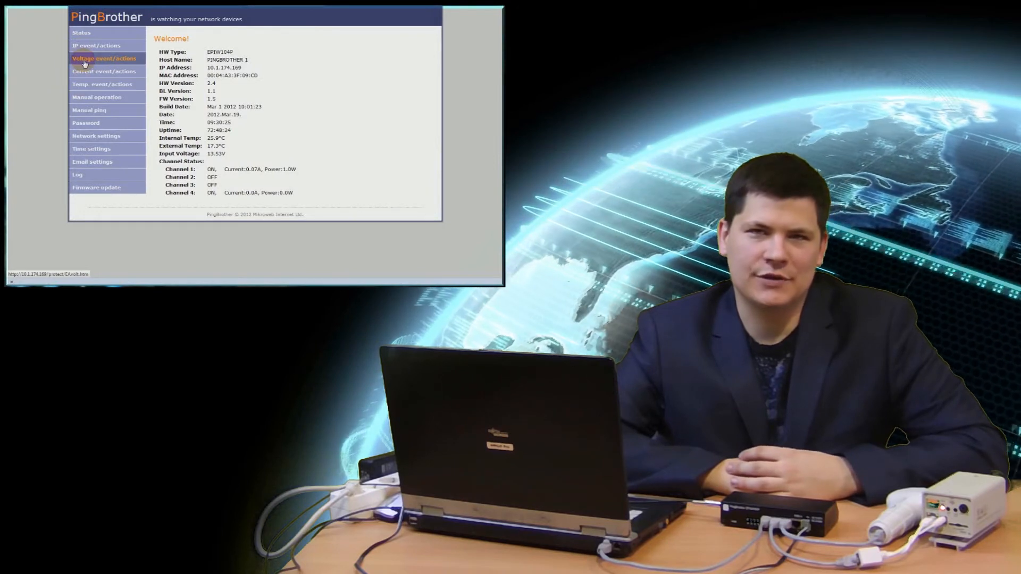
Step through the Voltage, Current and Temperature event rule pages in the sidebar
left_click(105, 58)
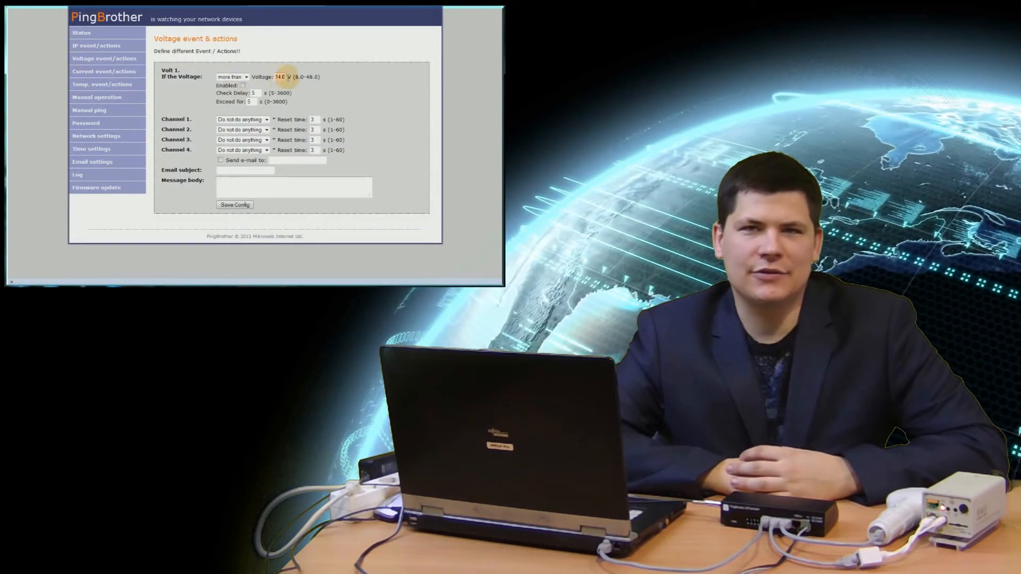
left_click(106, 71)
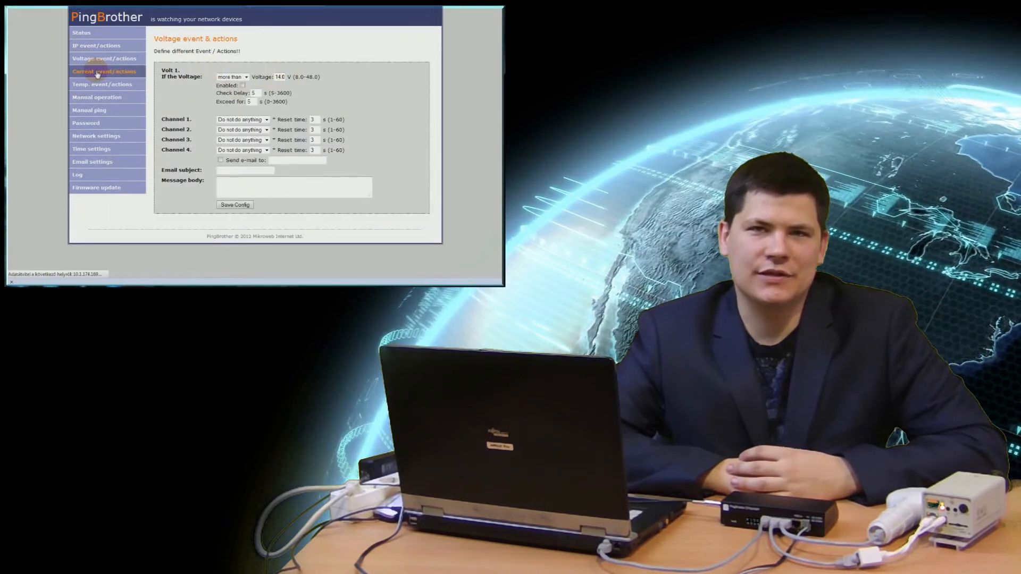
left_click(107, 70)
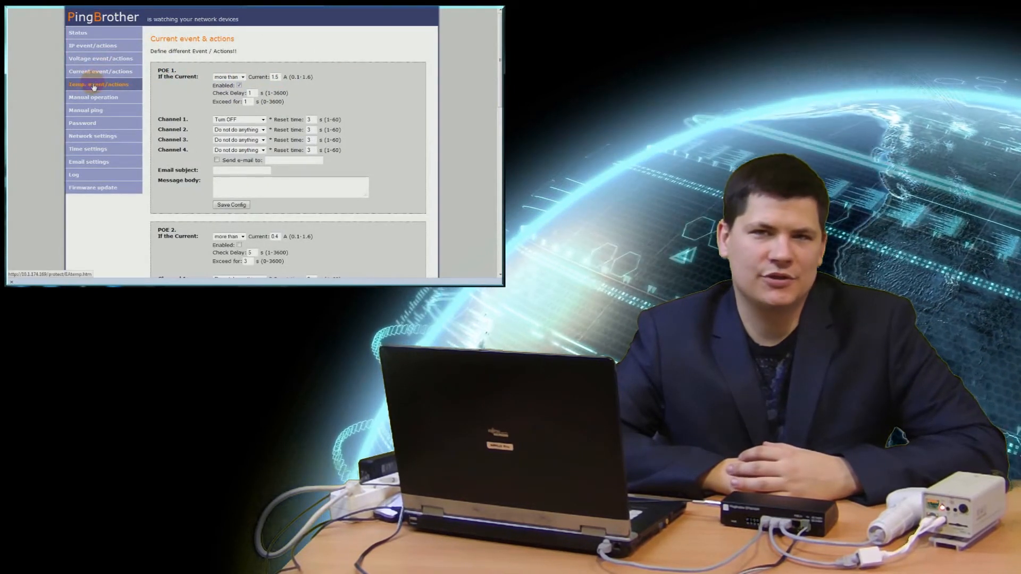
left_click(97, 84)
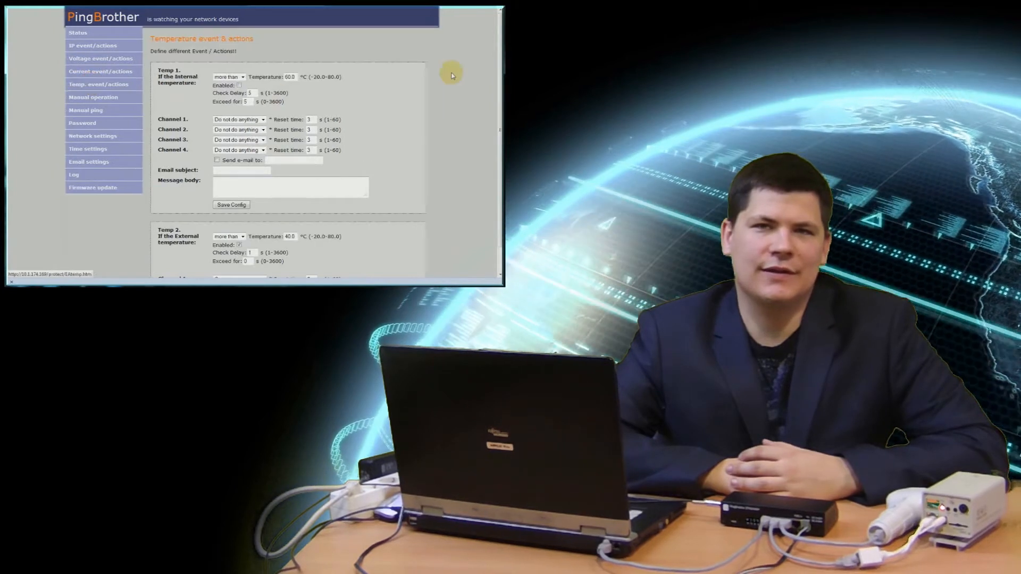
Scroll to the Temp 2 external rule and list the Channel 1 action choices
scroll("down", 3)
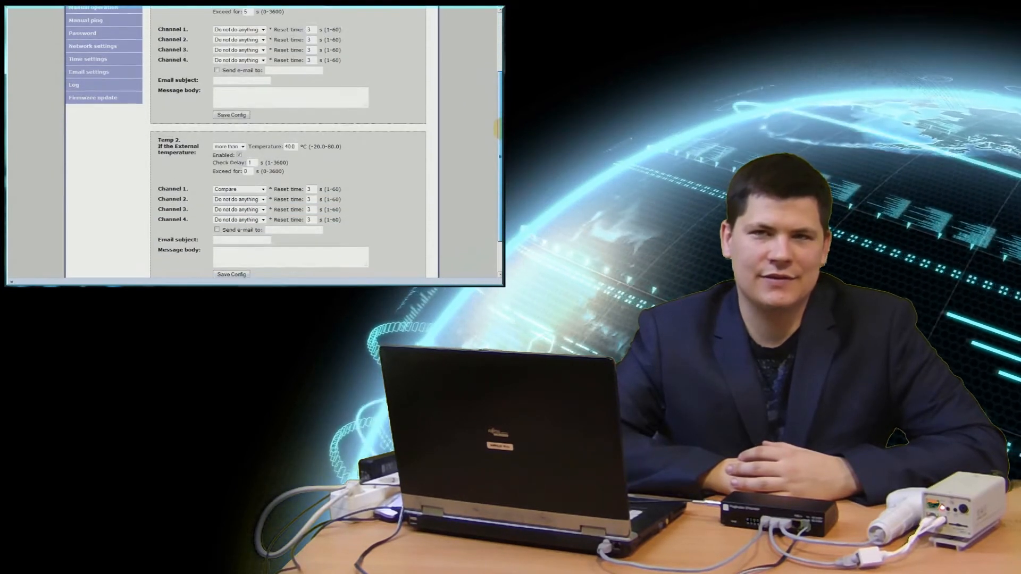
scroll("down", 3)
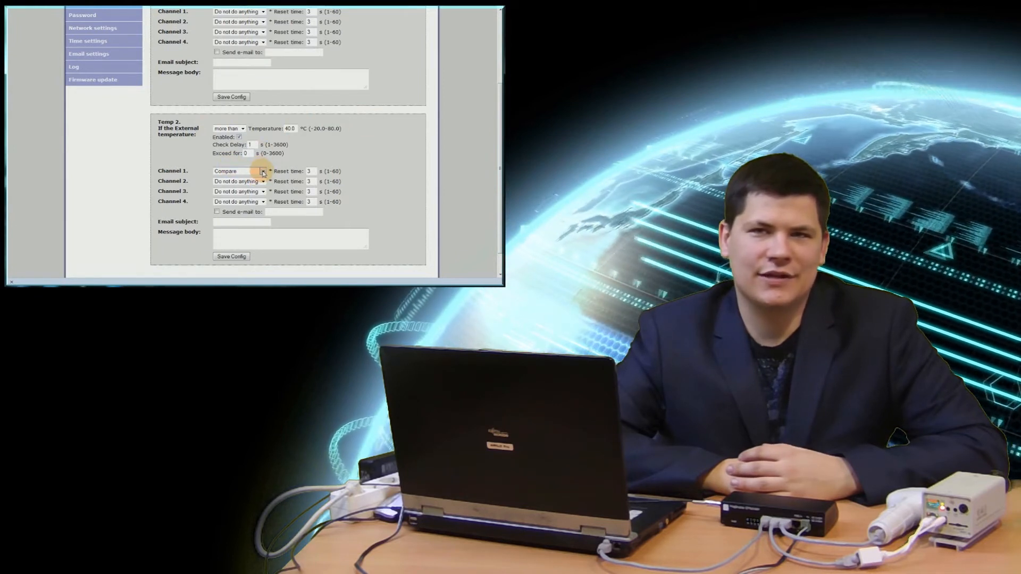
left_click(263, 170)
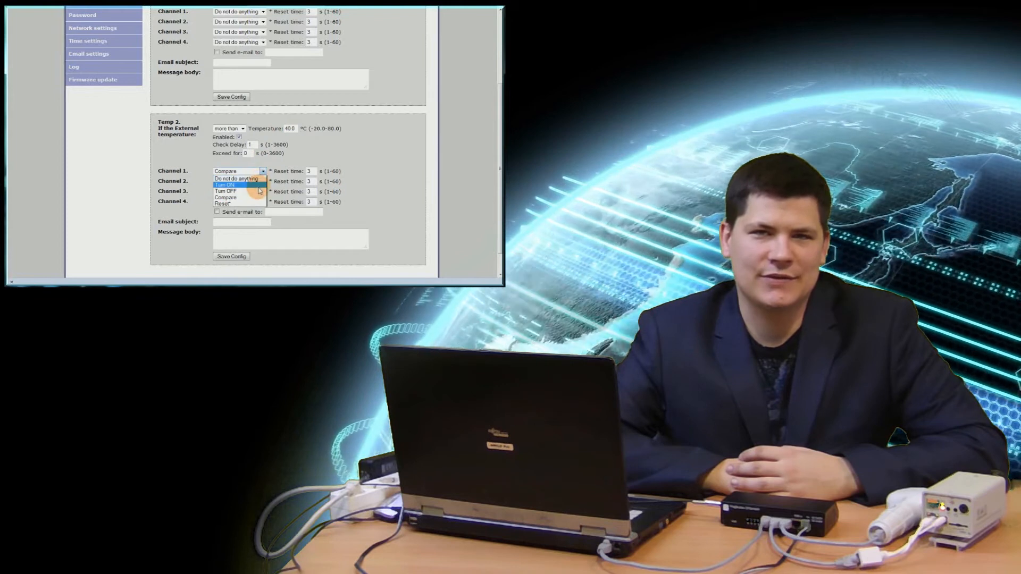
mouse_move(247, 192)
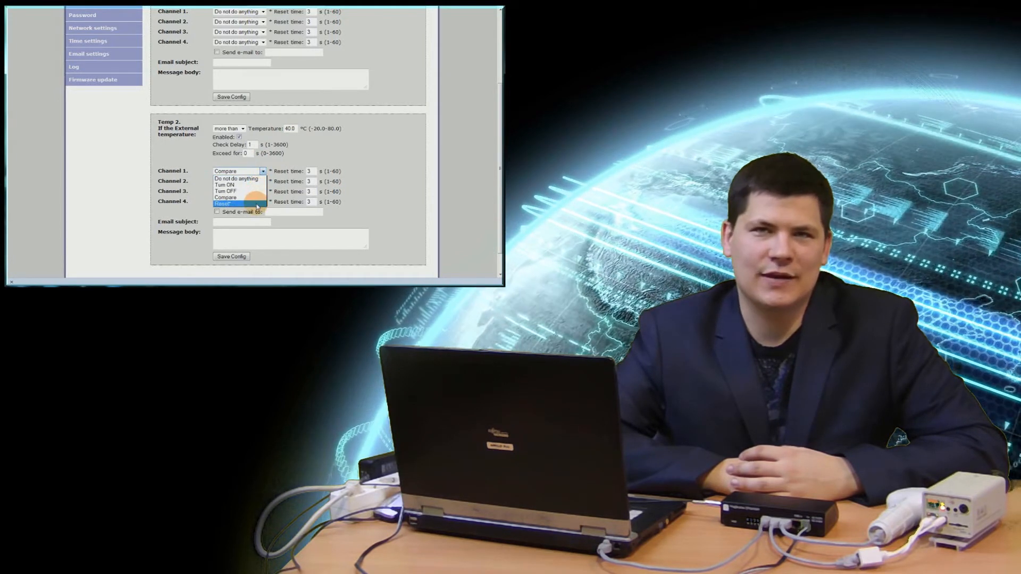
mouse_move(349, 226)
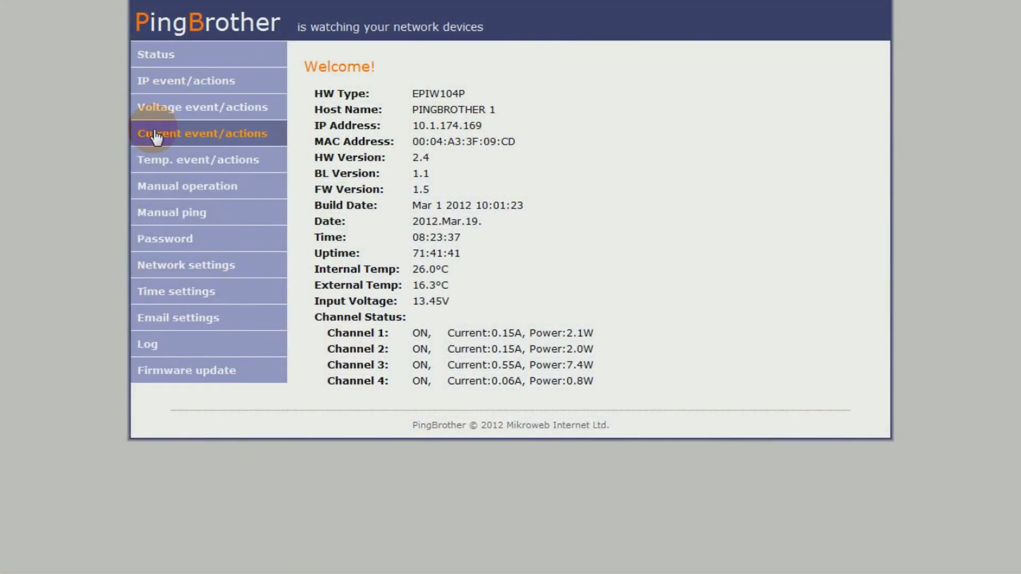
Show the current event rules with POE 1 switching channel 1 off above 1.5 A
left_click(203, 133)
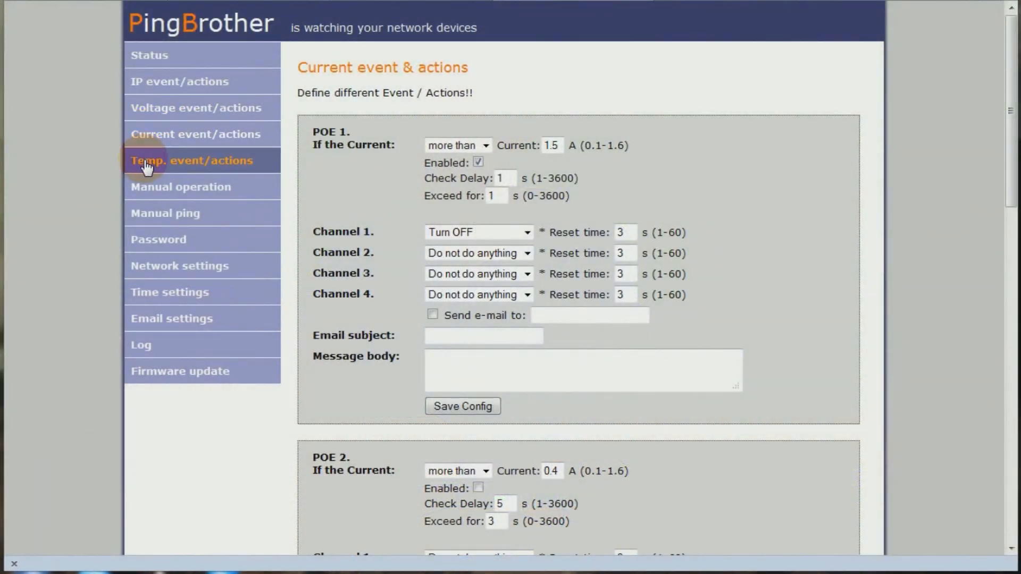
Review the Temp 2 external rule and select its Channel 1 reset time of 3 seconds
left_click(191, 161)
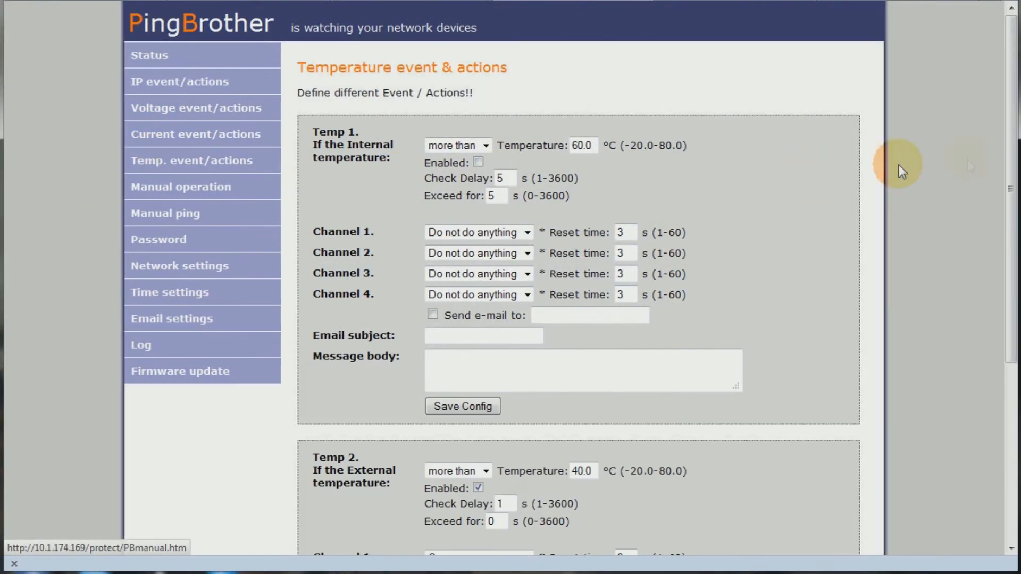
scroll("down", 3)
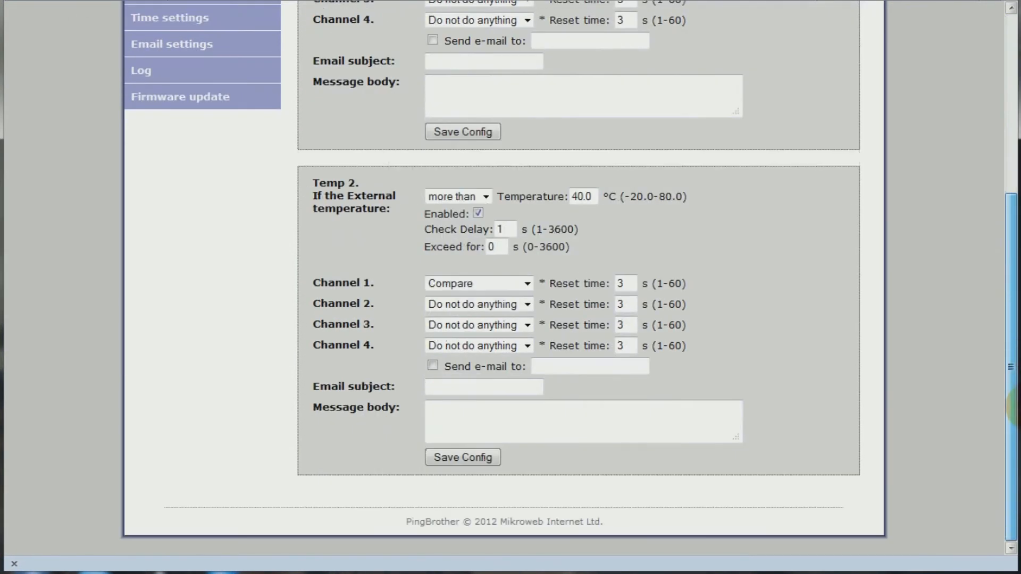
left_click(583, 196)
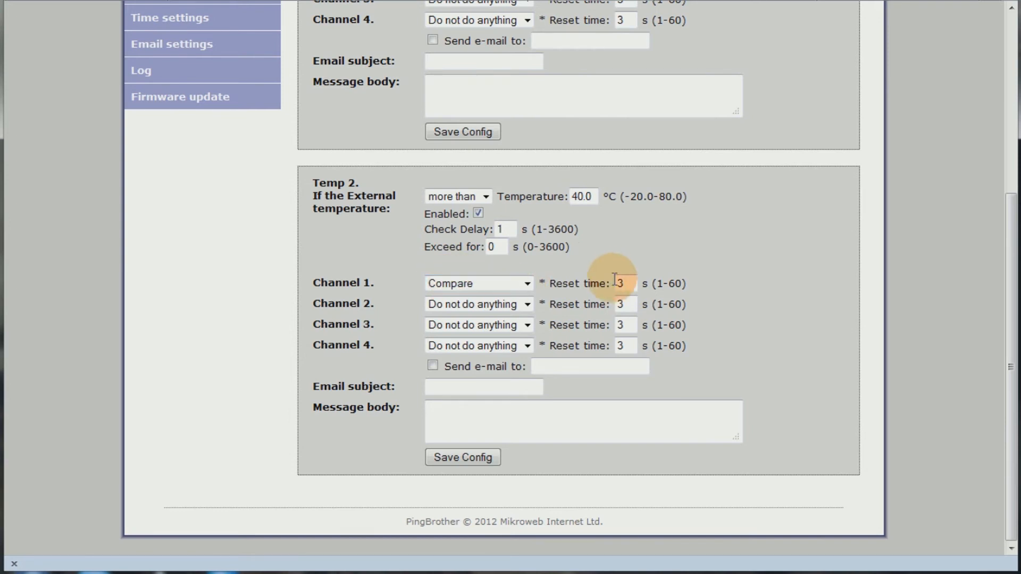
left_click(462, 457)
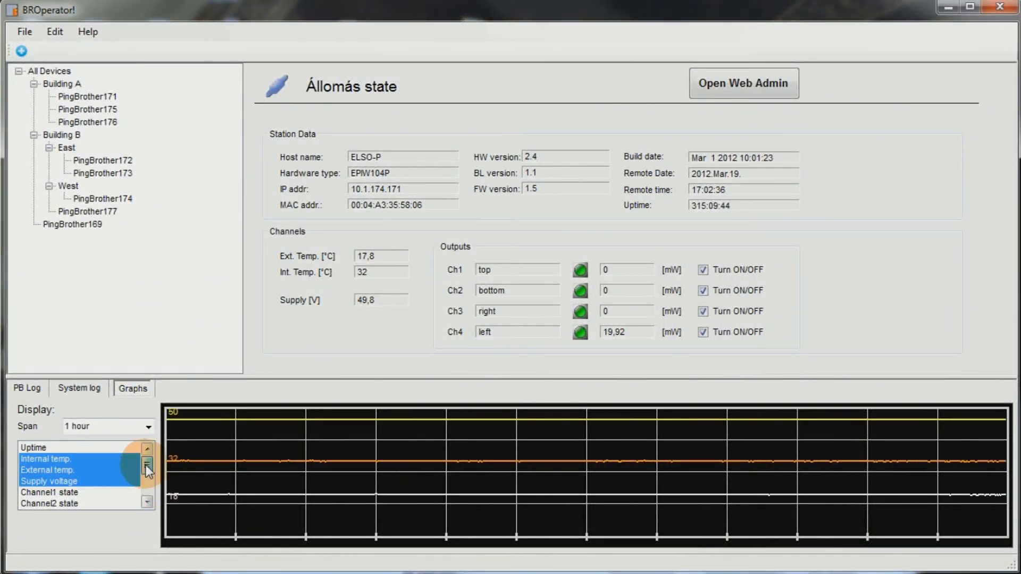
Show device status cards for all devices, then Building A, then Building B
left_click(148, 426)
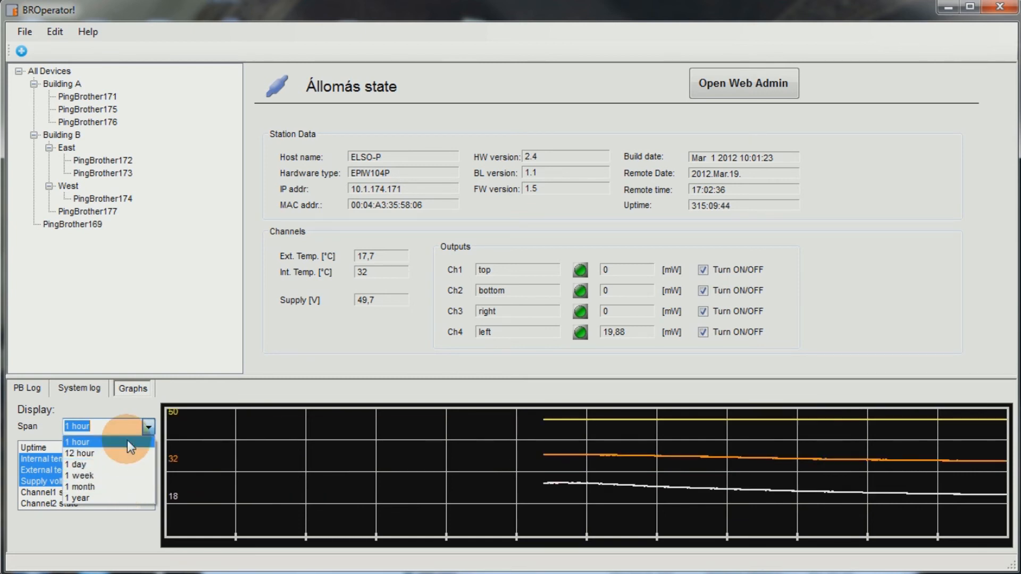
left_click(28, 388)
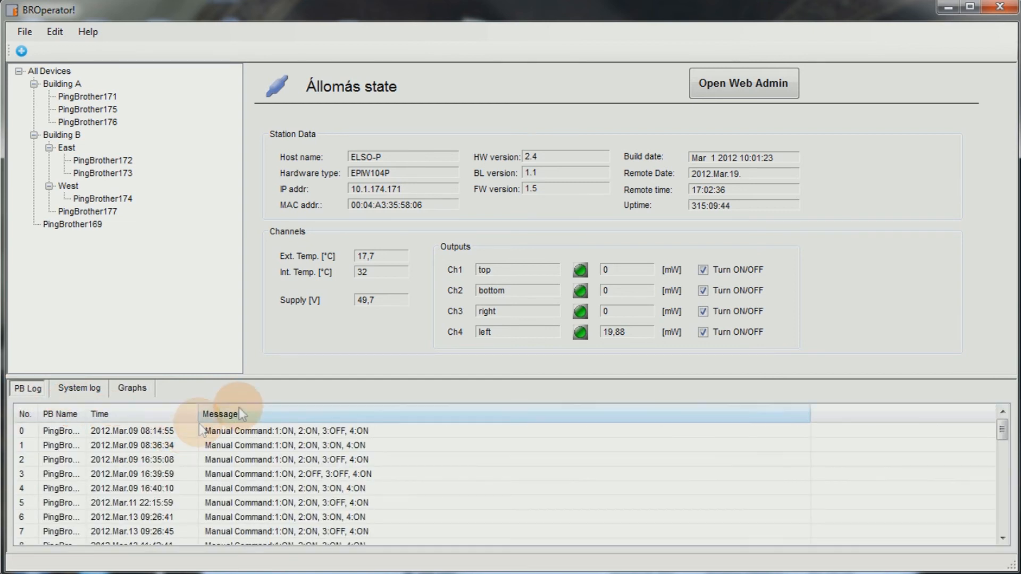
left_click(47, 70)
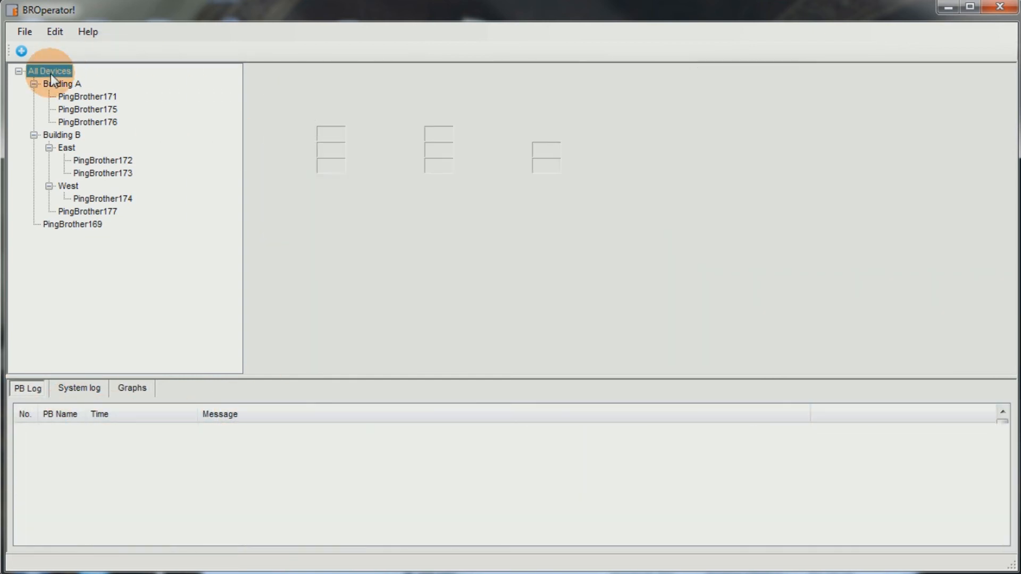
left_click(45, 70)
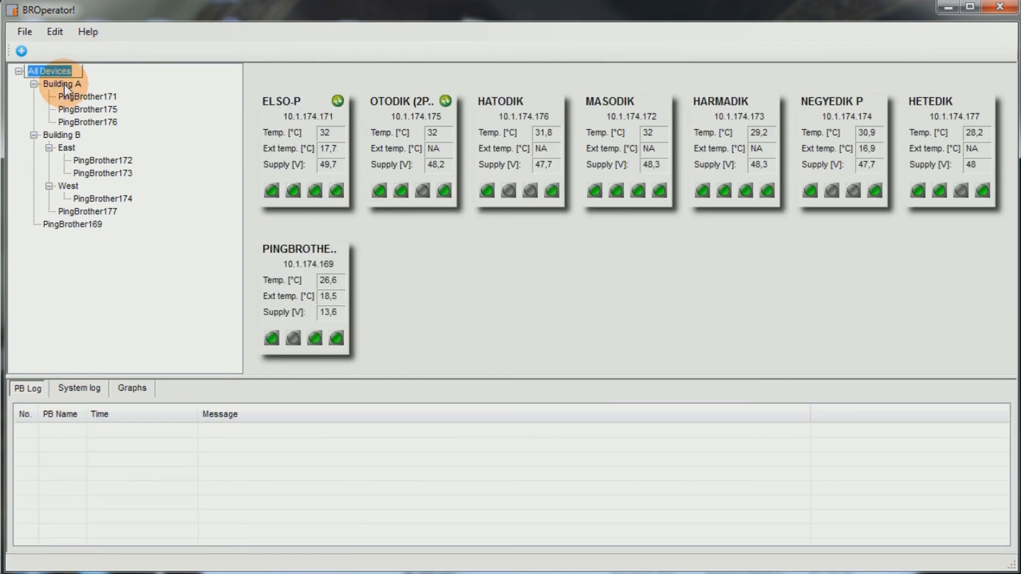
left_click(57, 83)
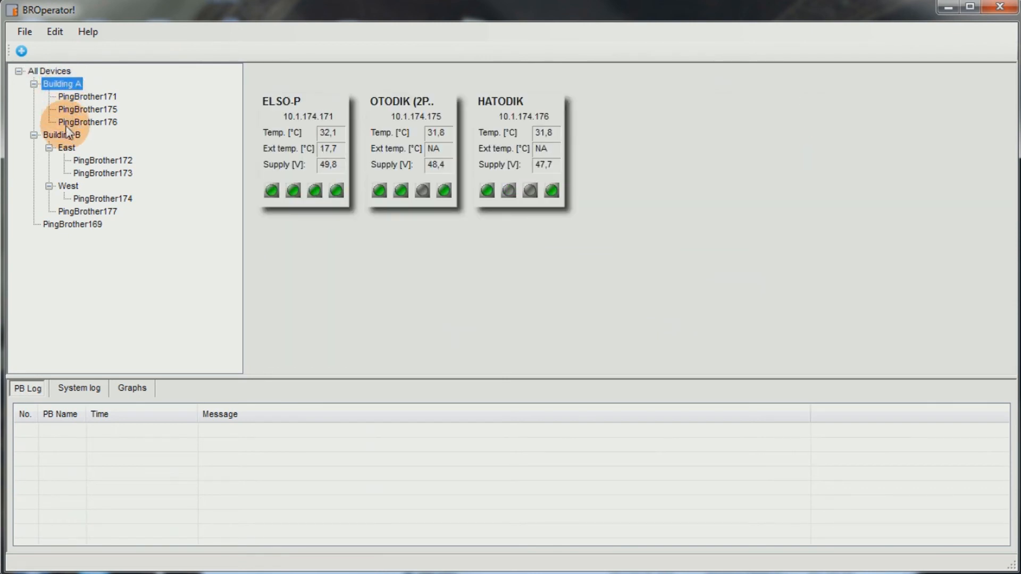
left_click(56, 135)
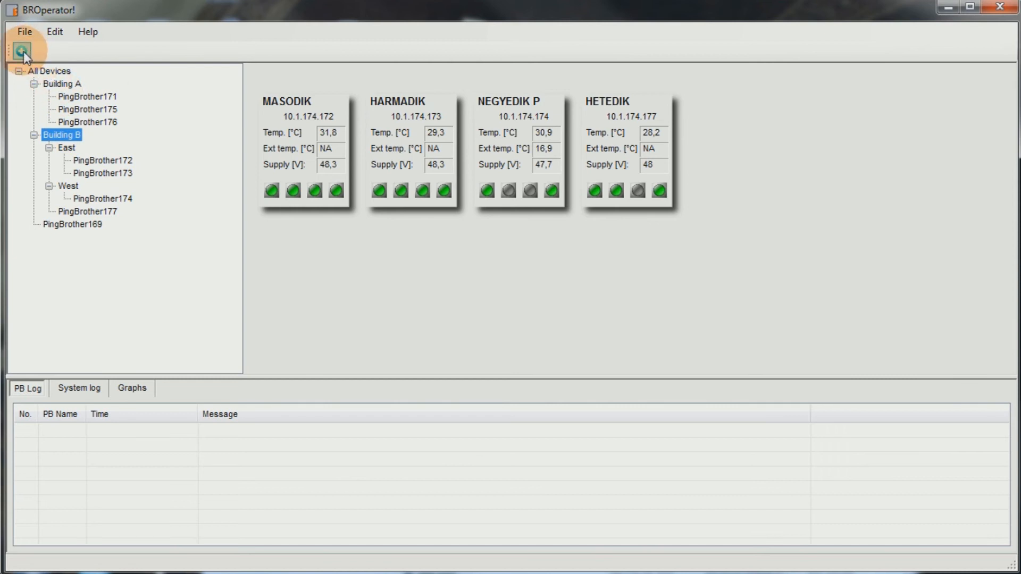
Start adding a new PingBrother device and cancel the dialog
left_click(19, 48)
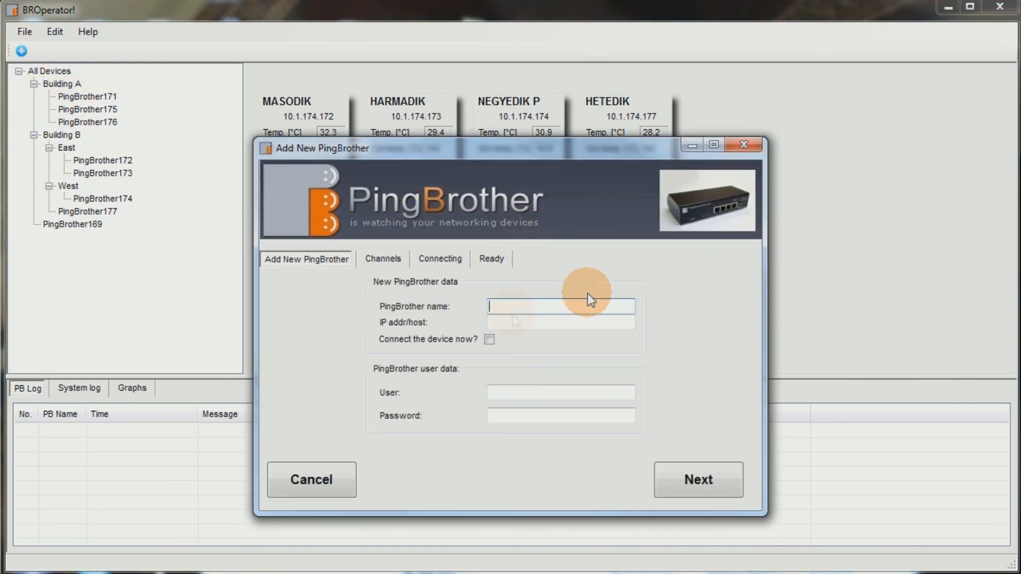
left_click(312, 480)
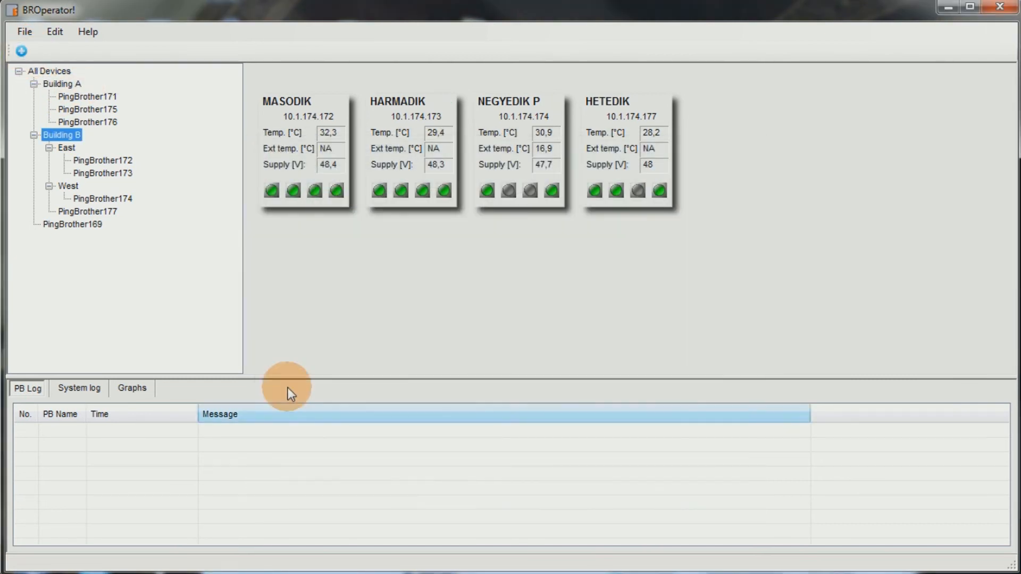
left_click(47, 71)
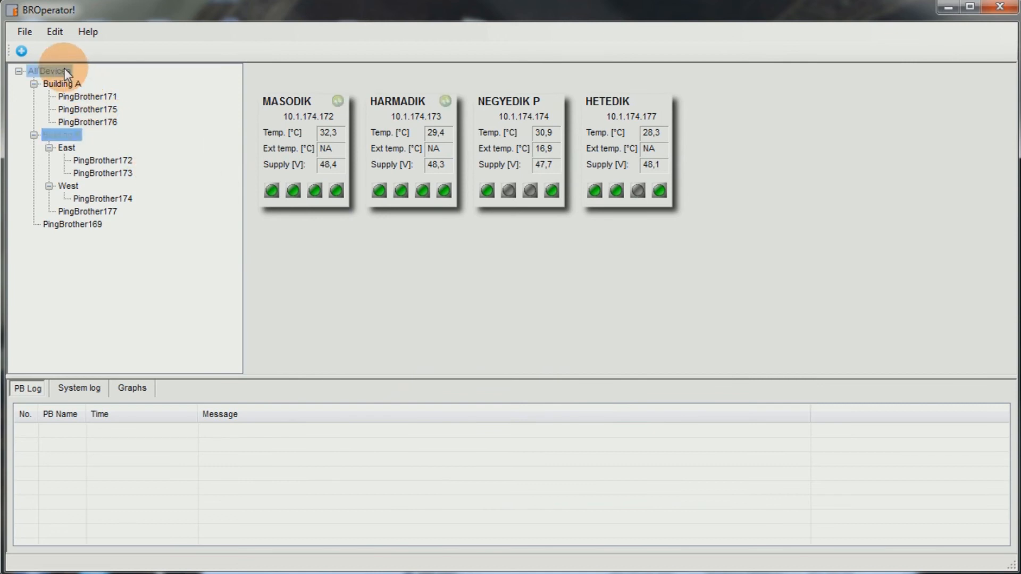
Select PingBrother175 and switch its channel 2 output off, leaving channels 1 and 4 on
left_click(45, 70)
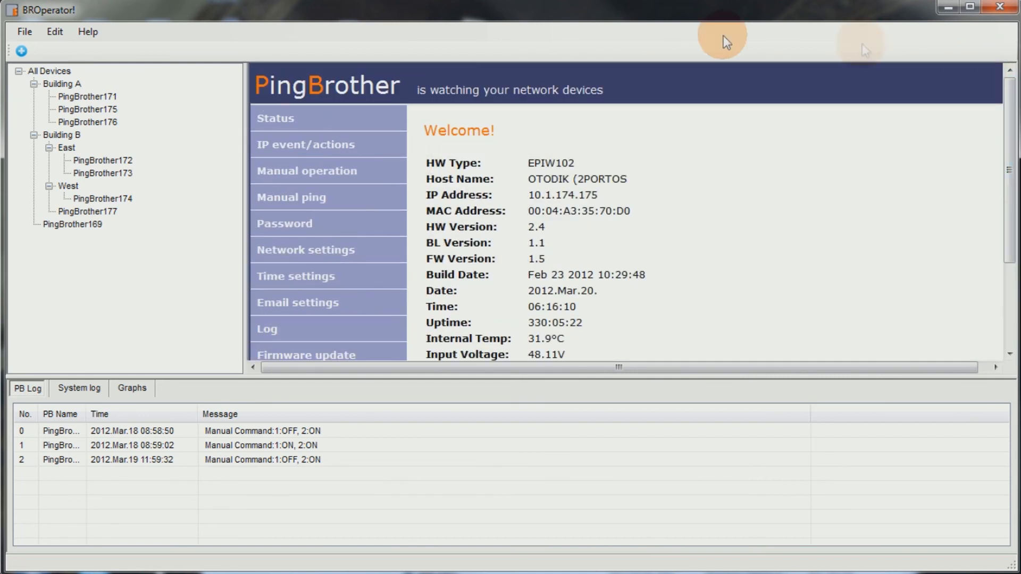
mouse_move(106, 112)
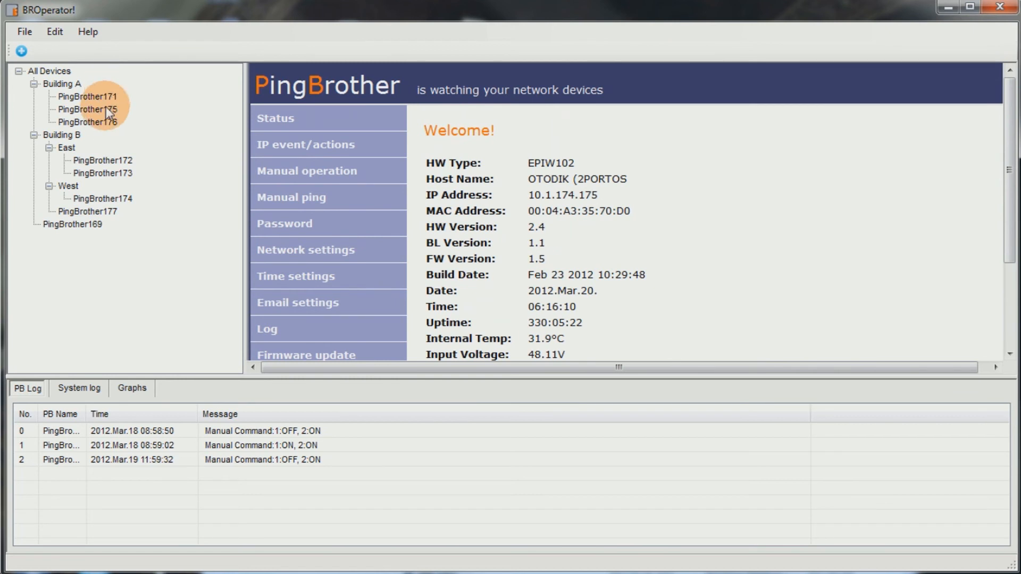
left_click(87, 108)
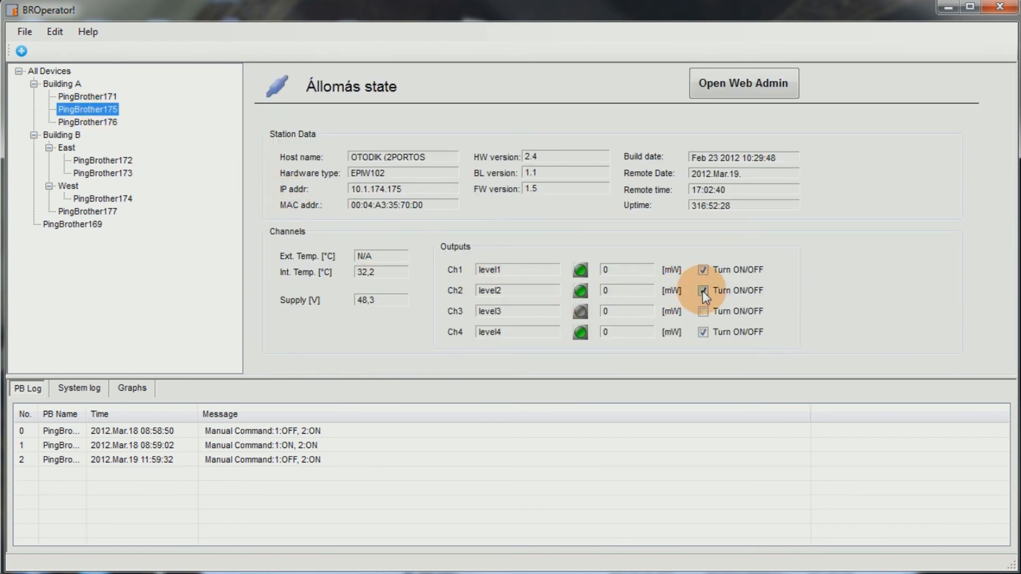
left_click(703, 291)
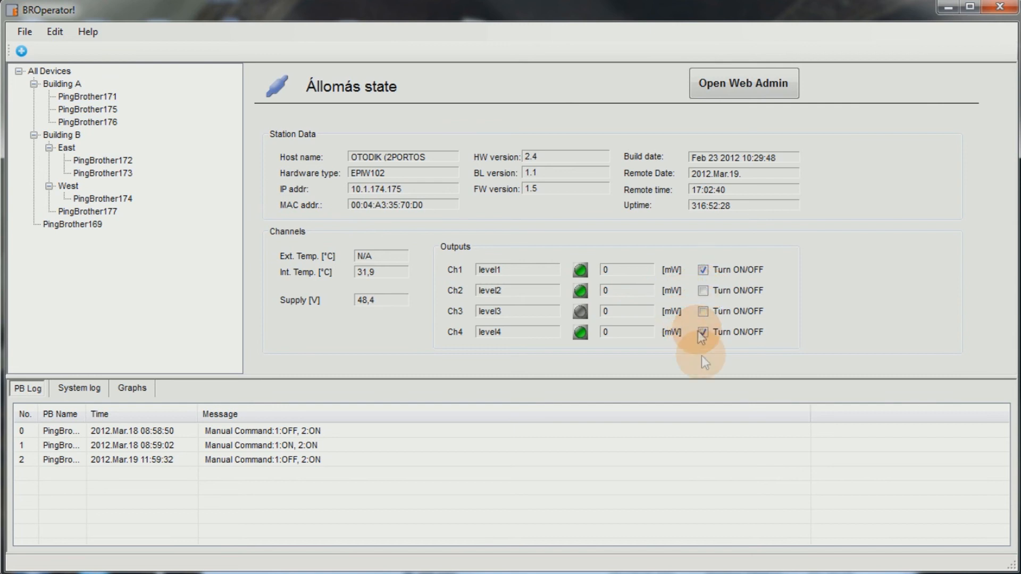